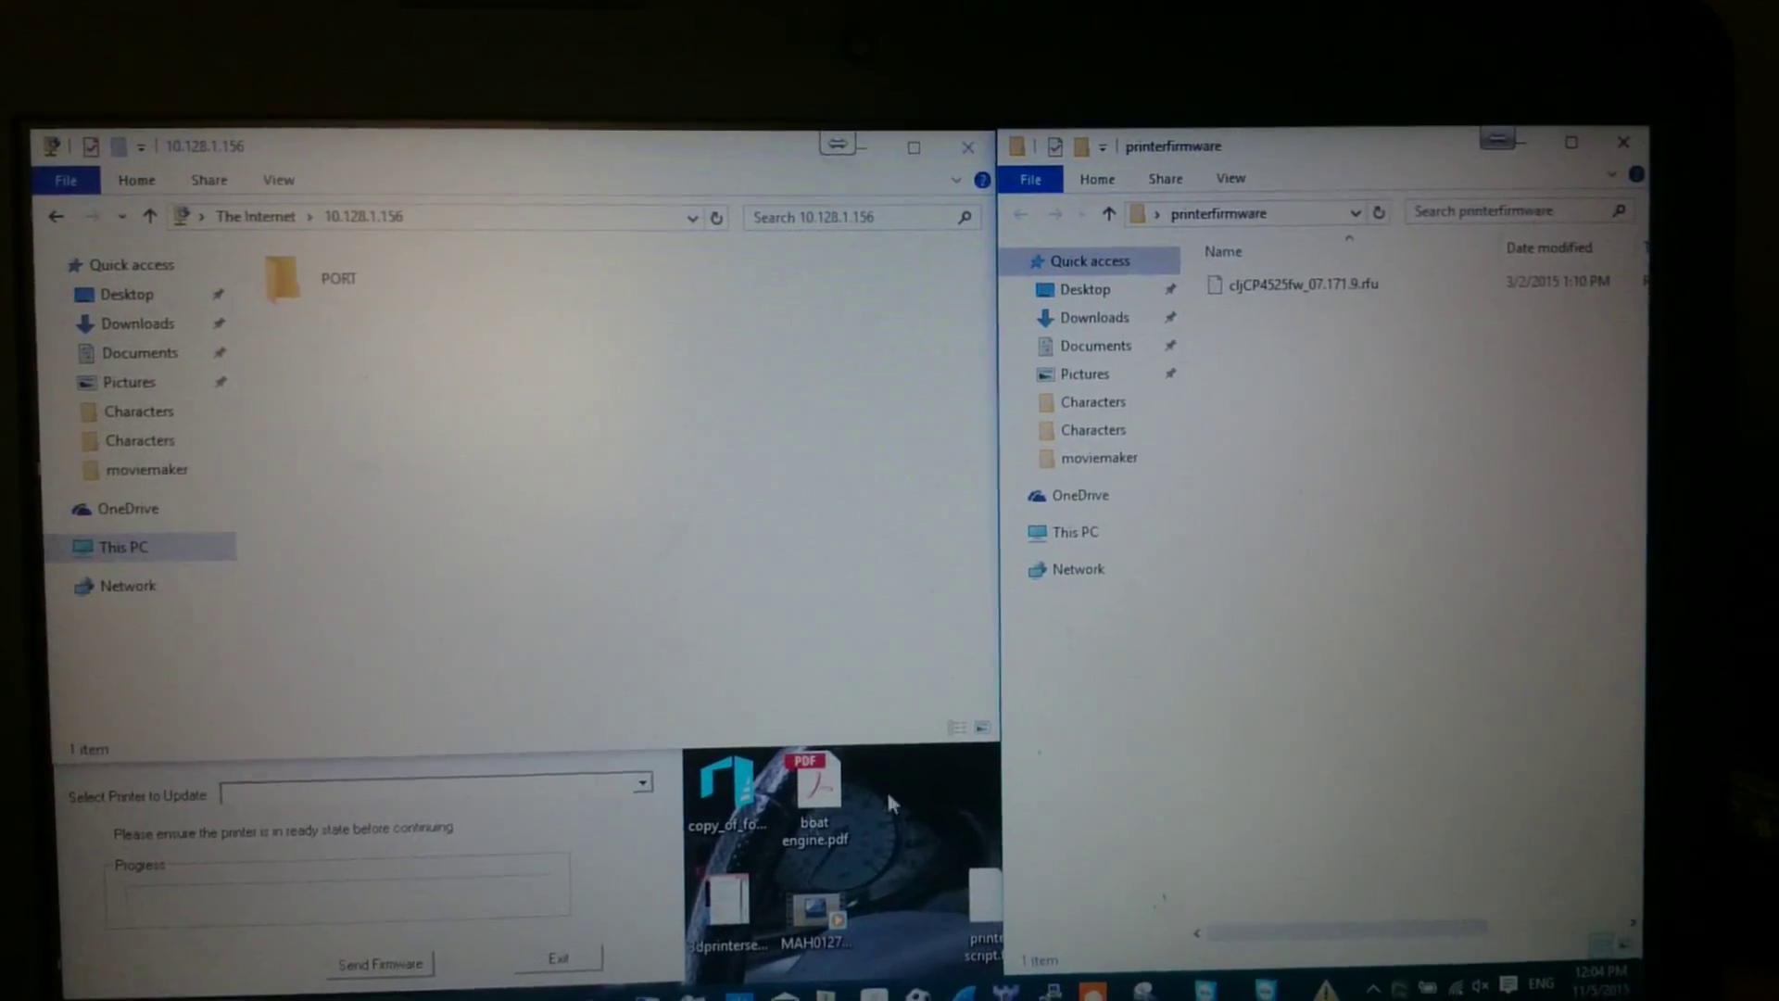
pyautogui.click(1294, 282)
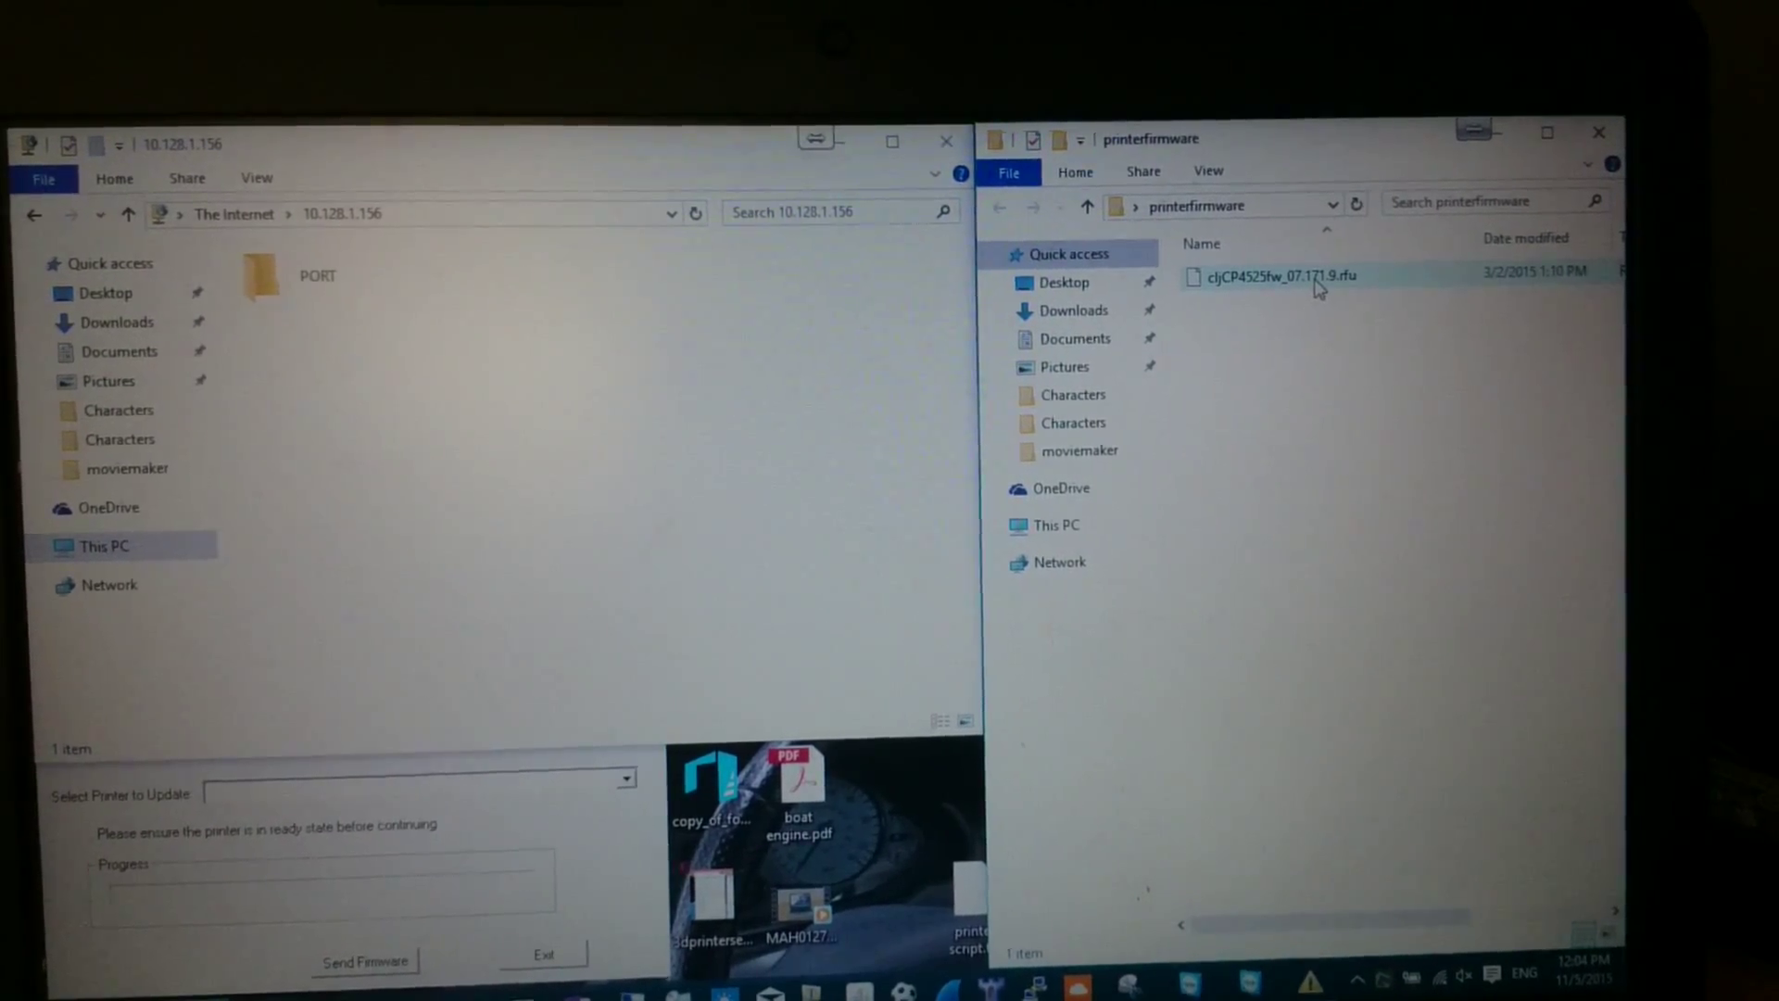